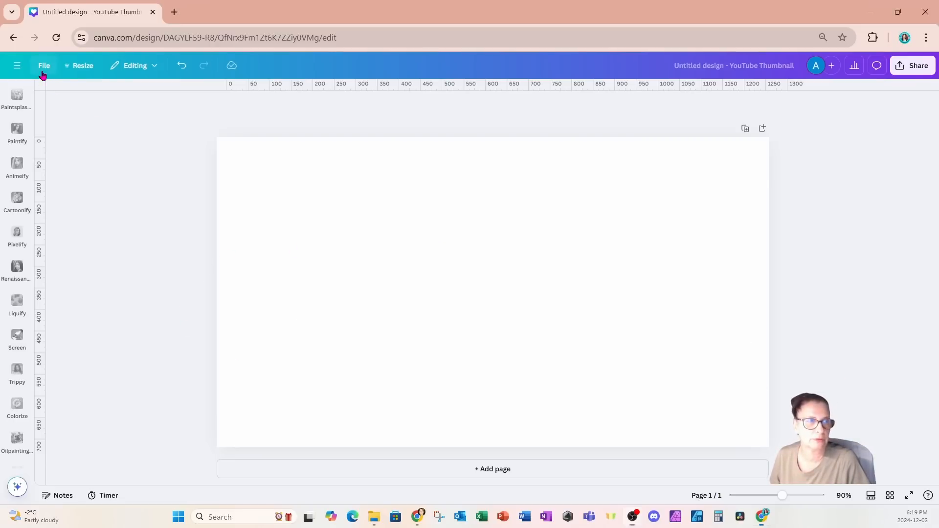
- Add the recently used mother-and-newborn photo from Elements to the blank thumbnail
click(43, 65)
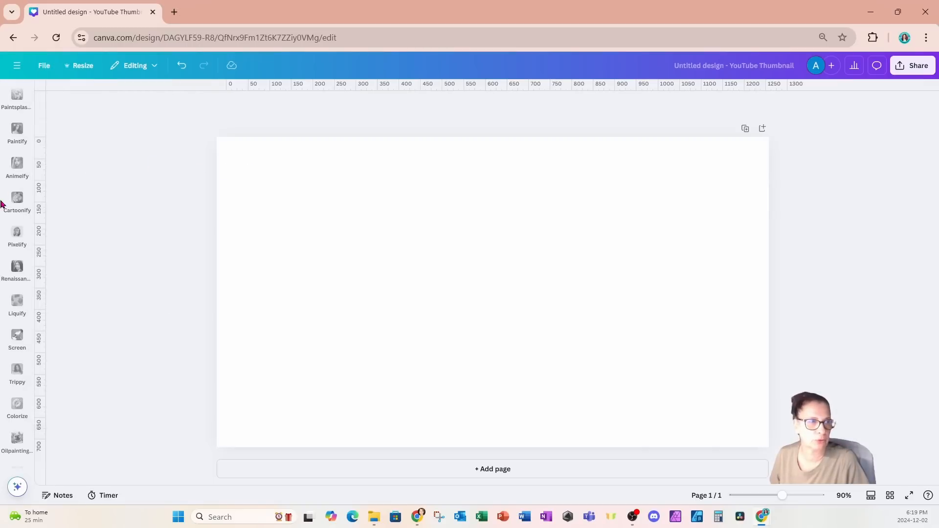
scroll(down, 3)
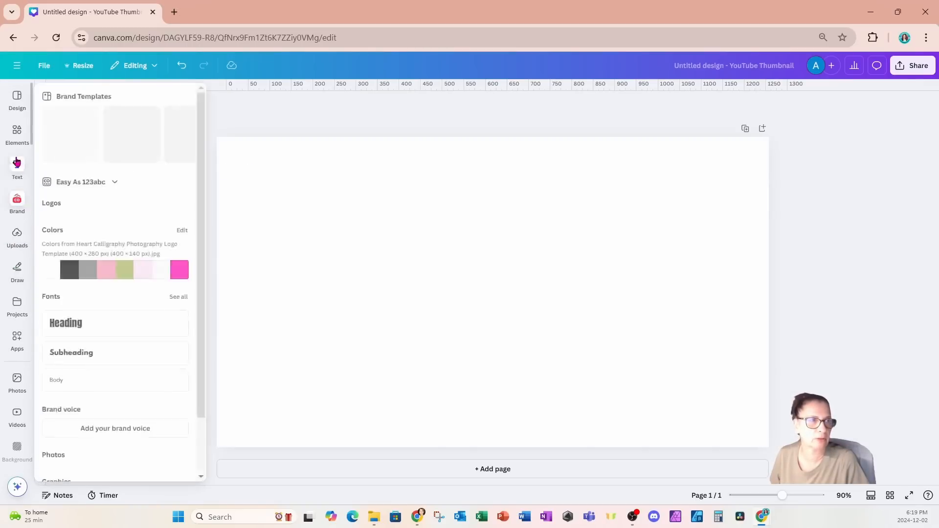
click(17, 133)
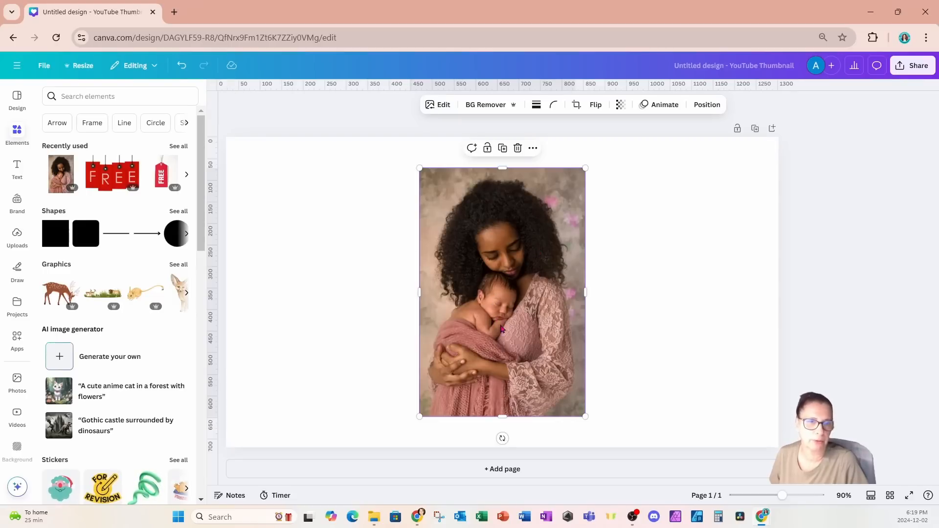
mouse_move(482, 340)
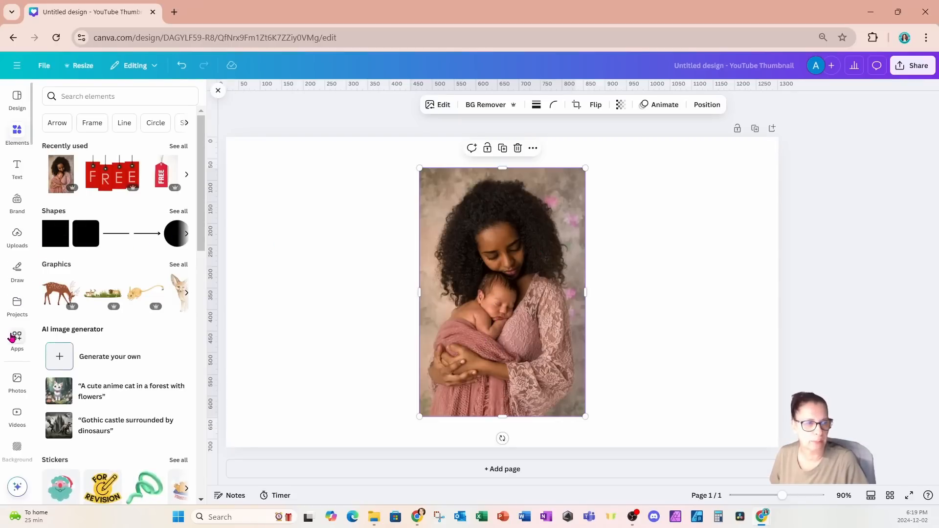
- Search apps for 'Oilpainting Effect', clear the search, and search again
text(Oilpainting Effect)
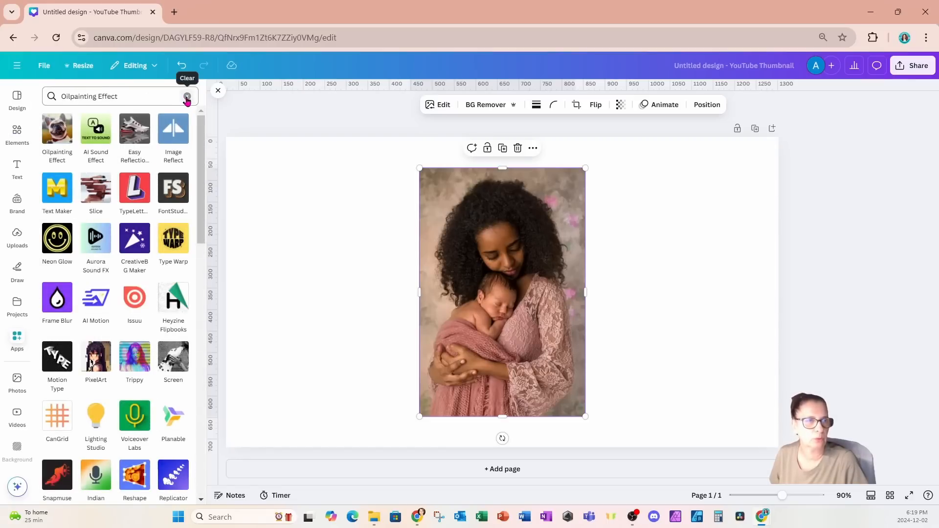
click(188, 96)
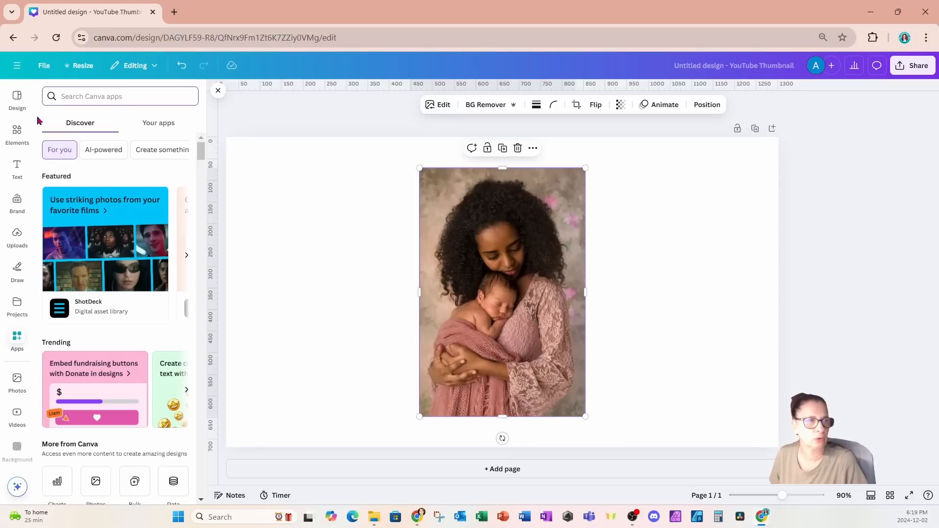
text(o)
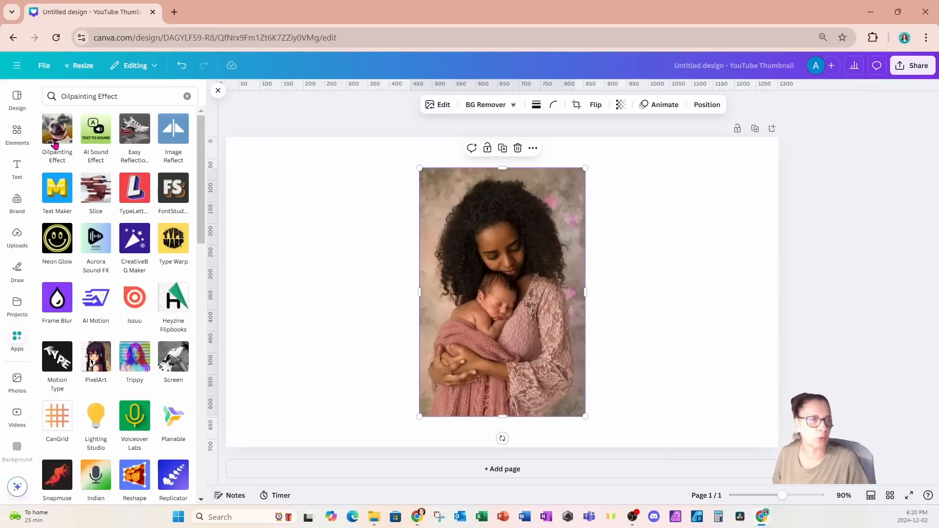
- Open the Oilpainting Effect app panel, showing effect strength 0.62
click(57, 130)
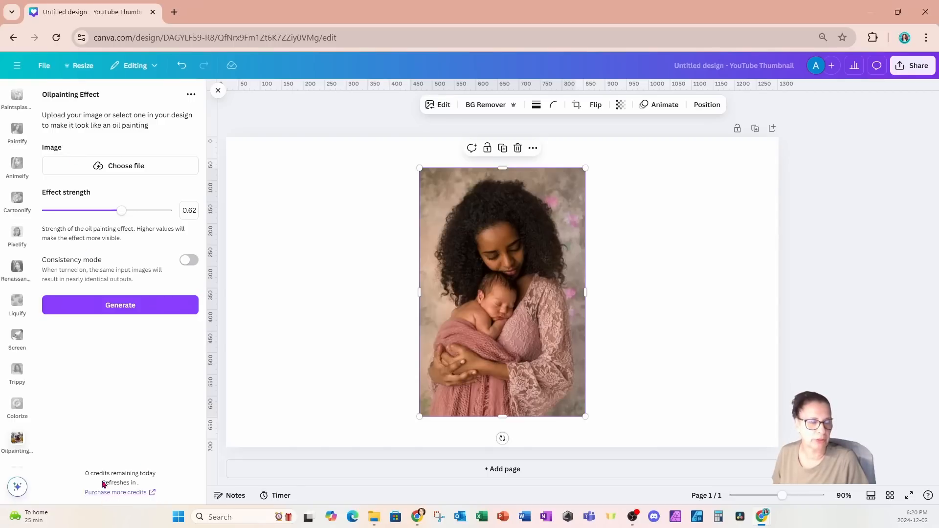
mouse_move(142, 392)
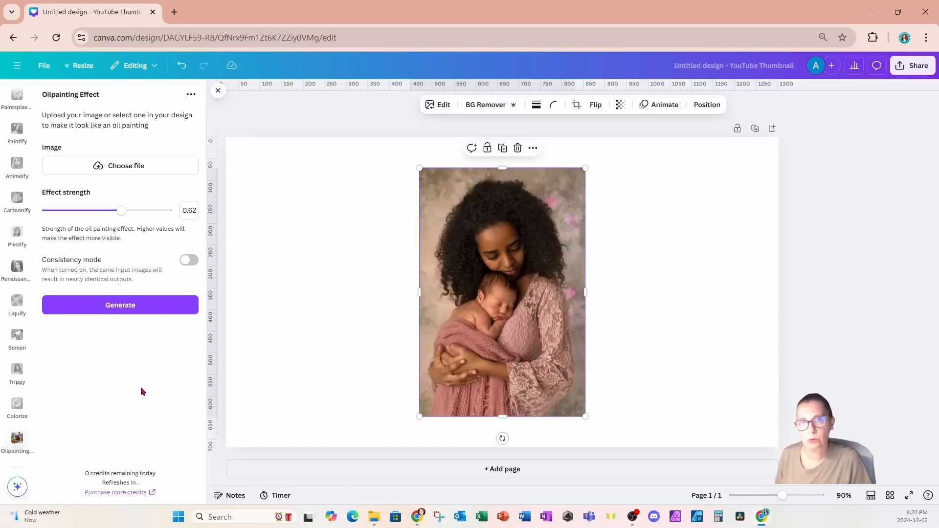
mouse_move(84, 463)
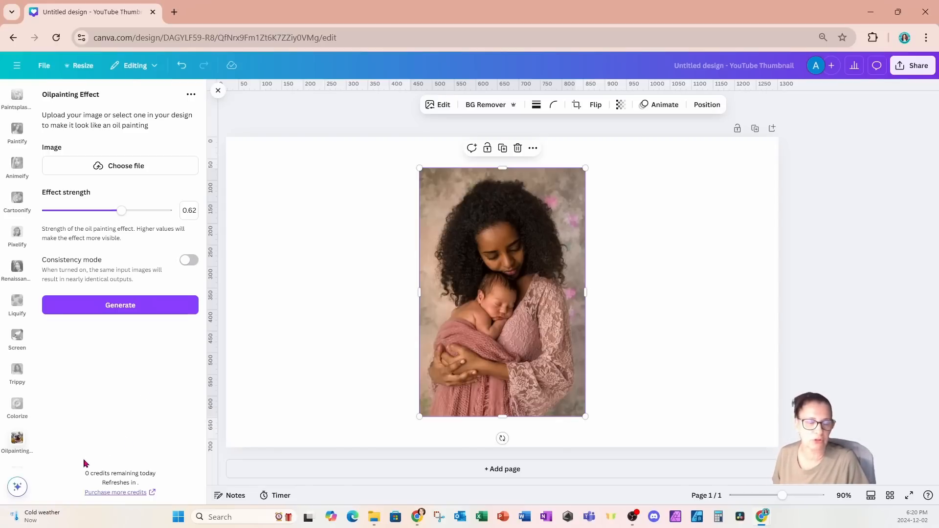
mouse_move(109, 505)
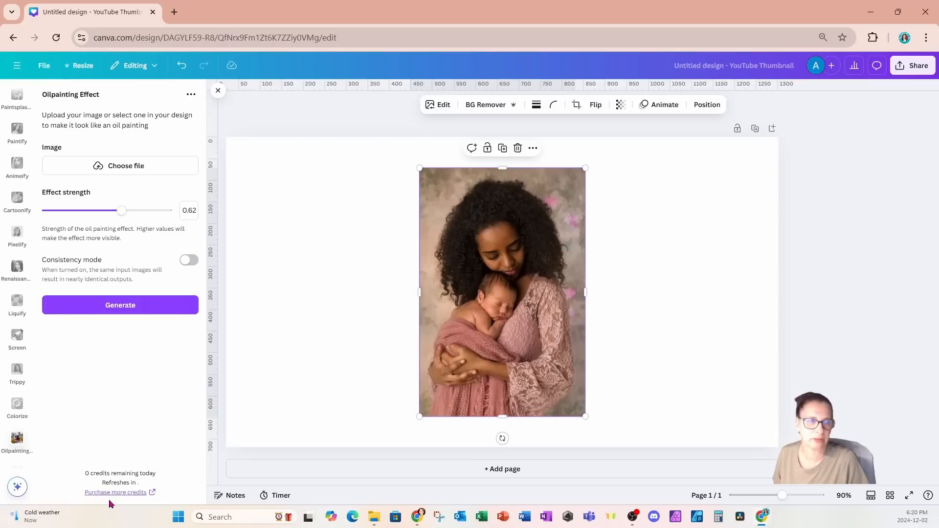
mouse_move(433, 330)
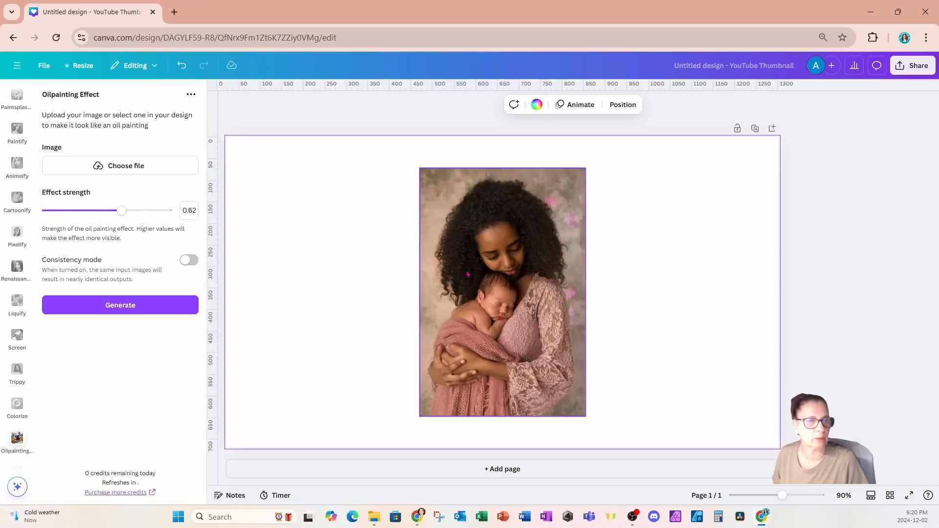
- Paint the selected photo at effect strength 0.3 with consistency mode on, replacing it
click(502, 294)
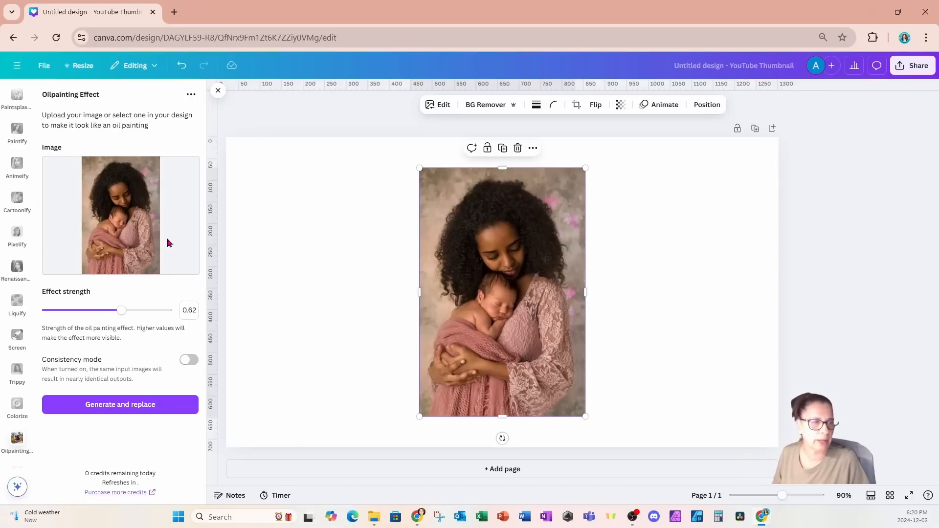
mouse_move(58, 303)
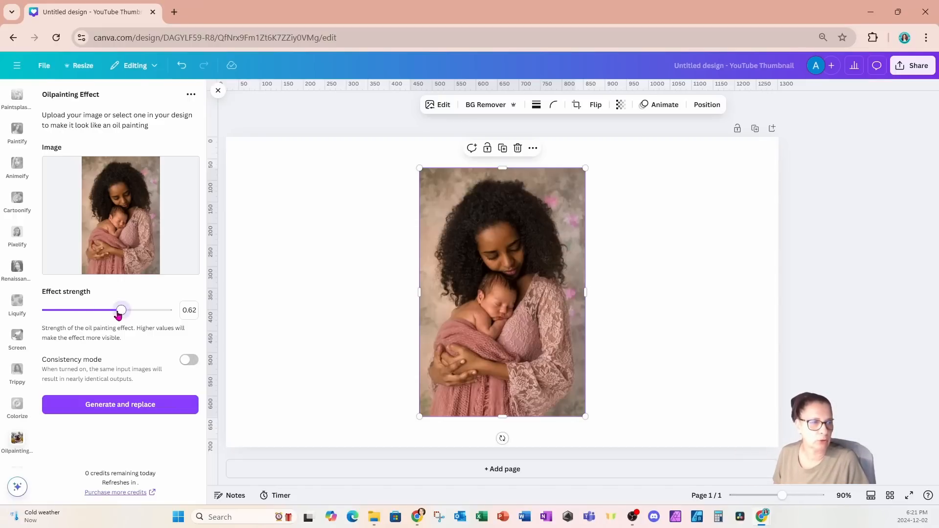
drag(121, 310, 83, 310)
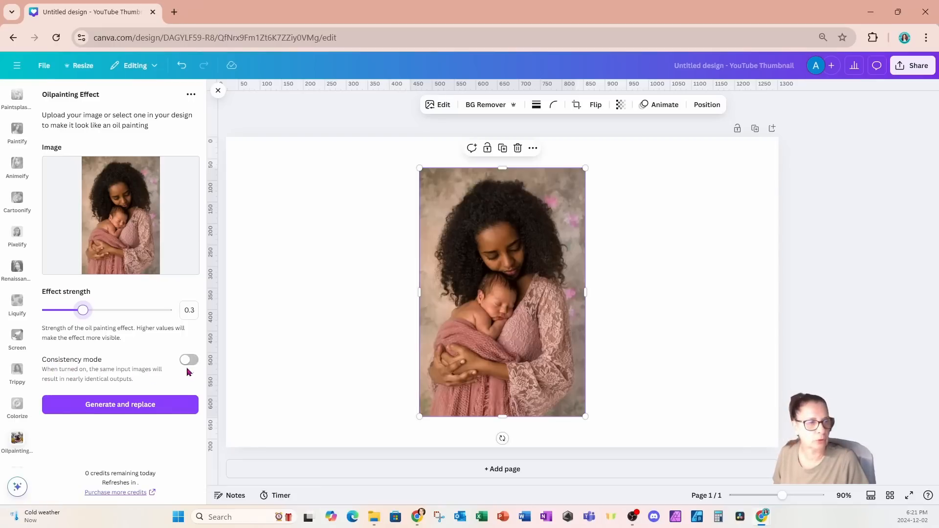
click(188, 360)
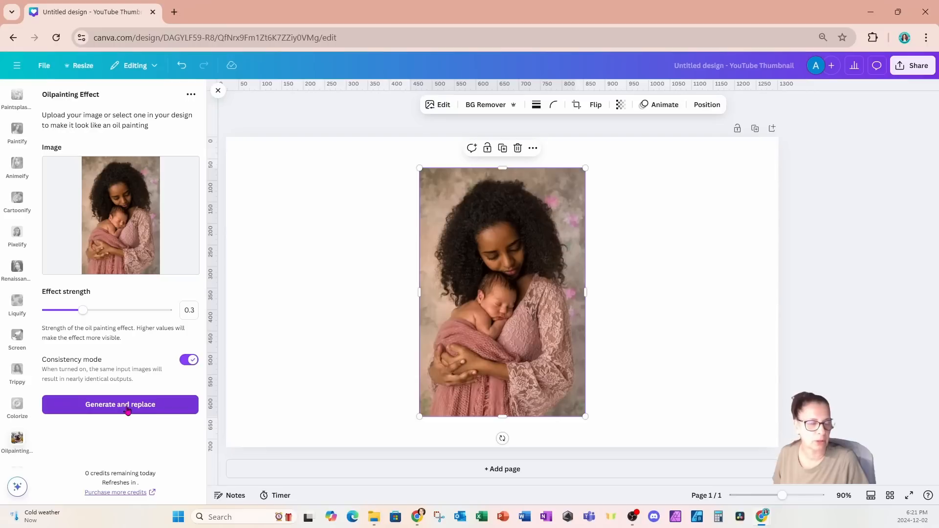
click(120, 404)
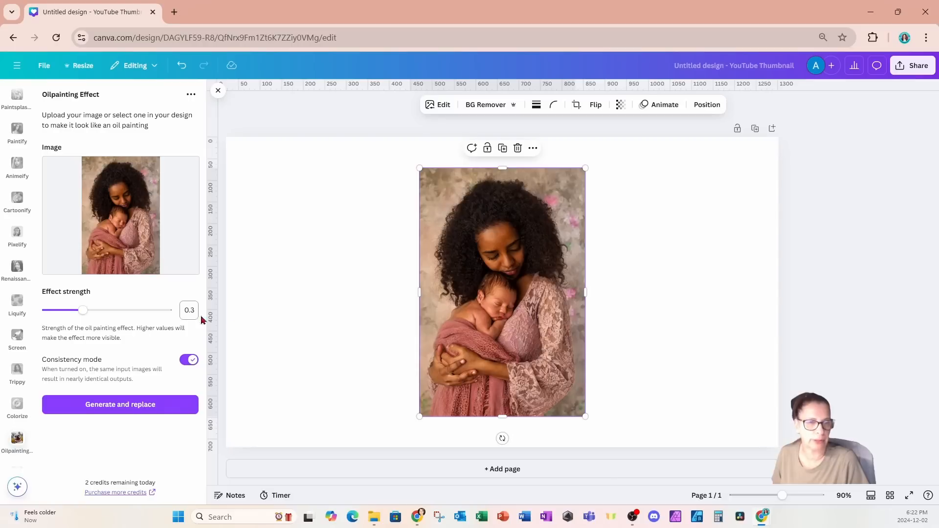
- Add a blank second page and place another photo copy on page 1
click(502, 469)
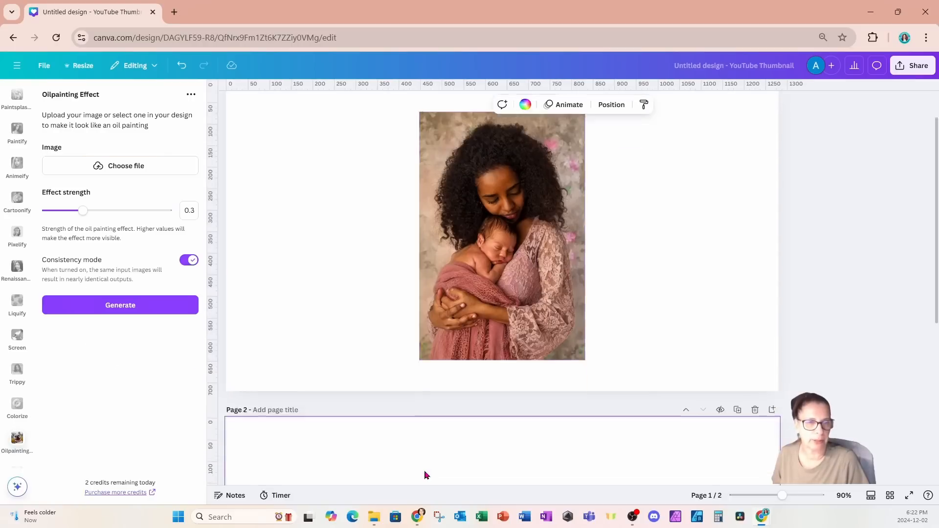
scroll(down, 3)
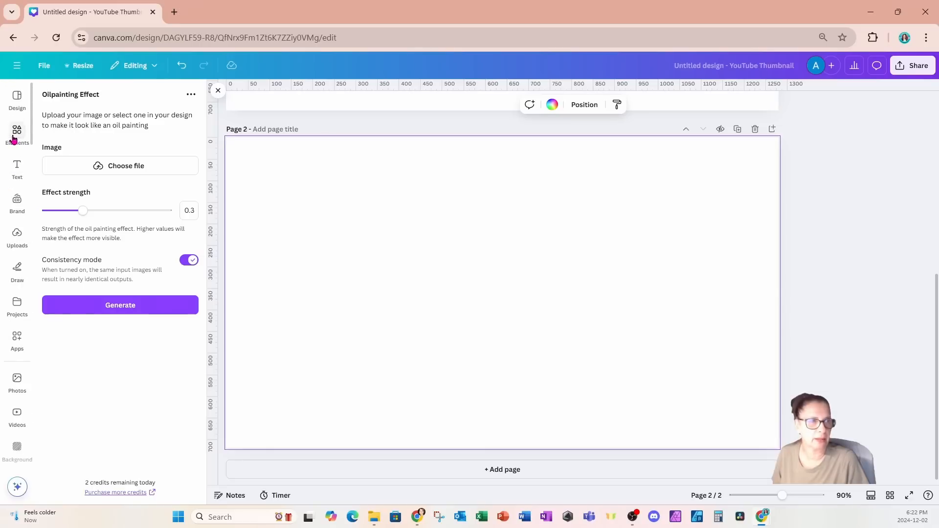
click(17, 132)
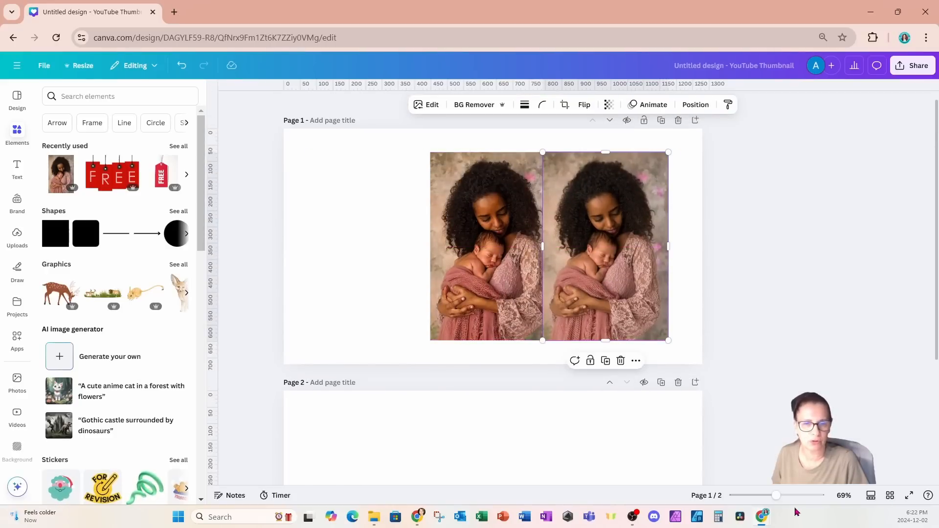
- Move the left photo copy down onto page 2 and fit page 2 in view
drag(776, 496, 790, 495)
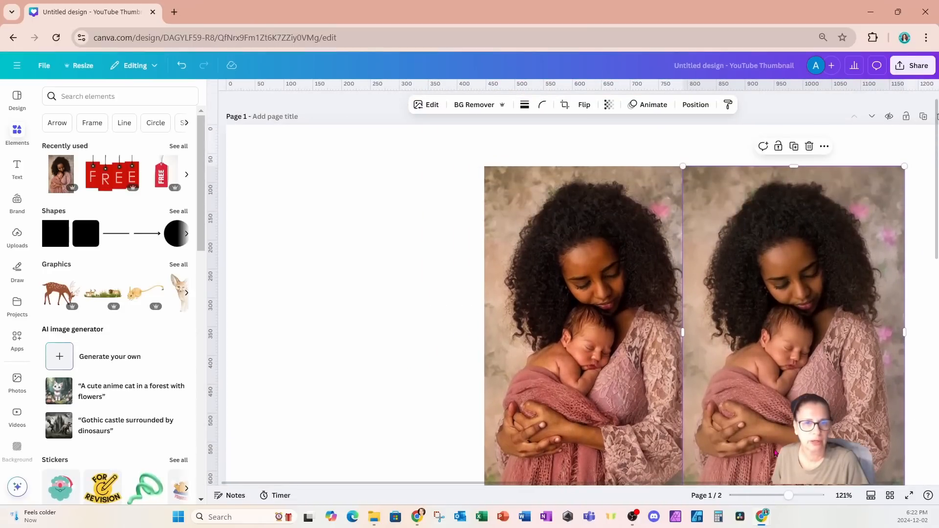
click(554, 368)
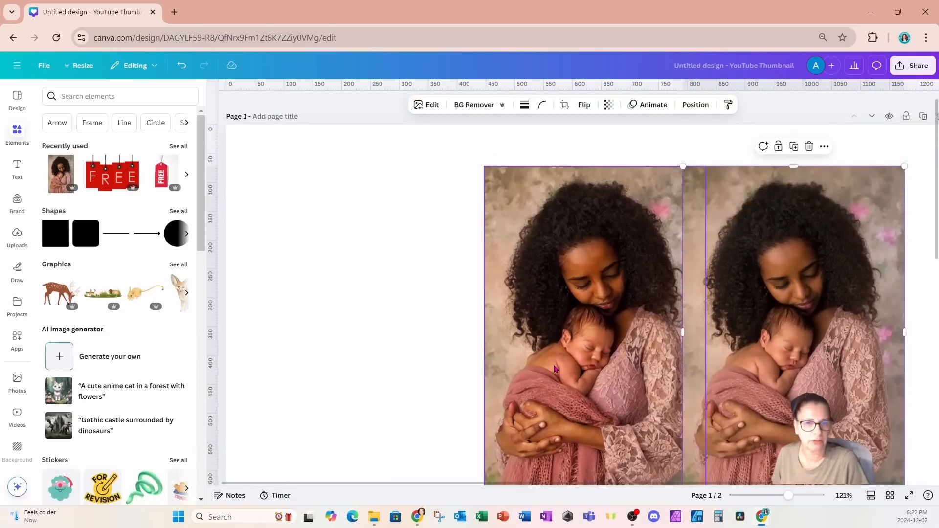
scroll(down, 3)
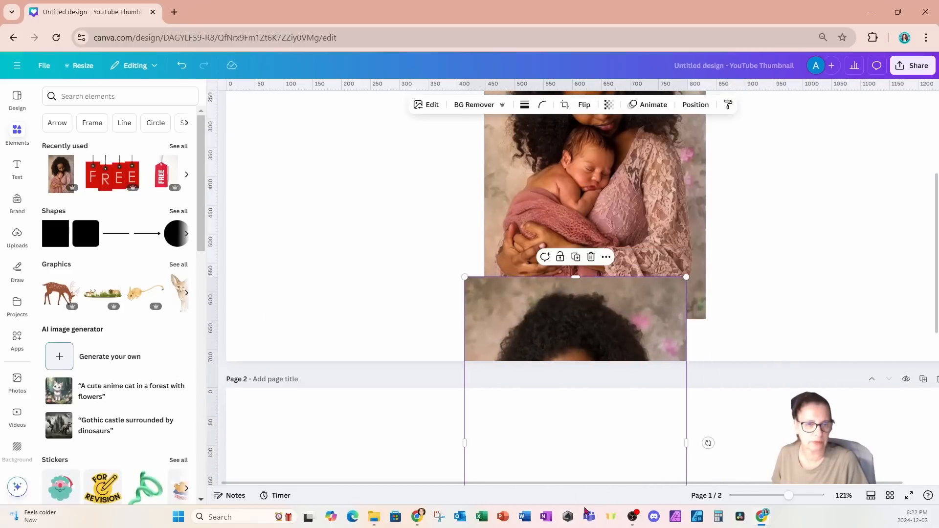
scroll(down, 3)
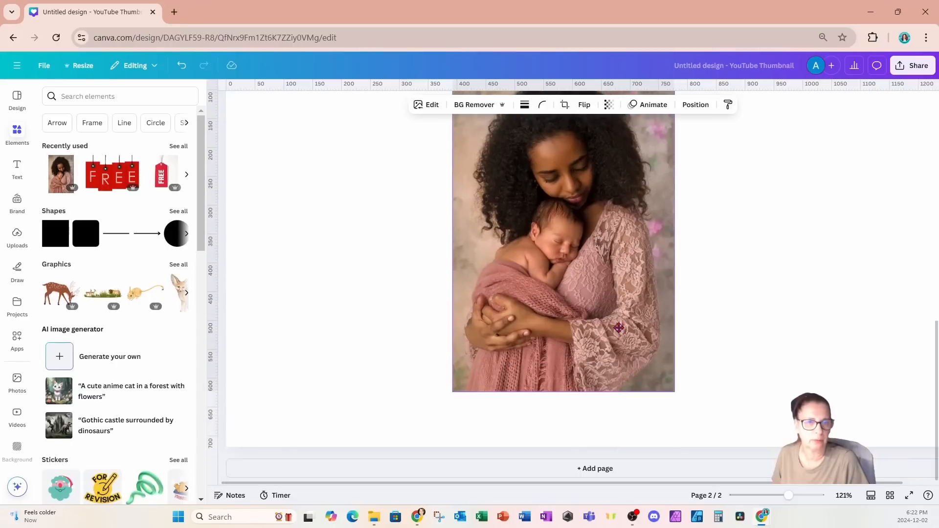
drag(789, 495, 785, 495)
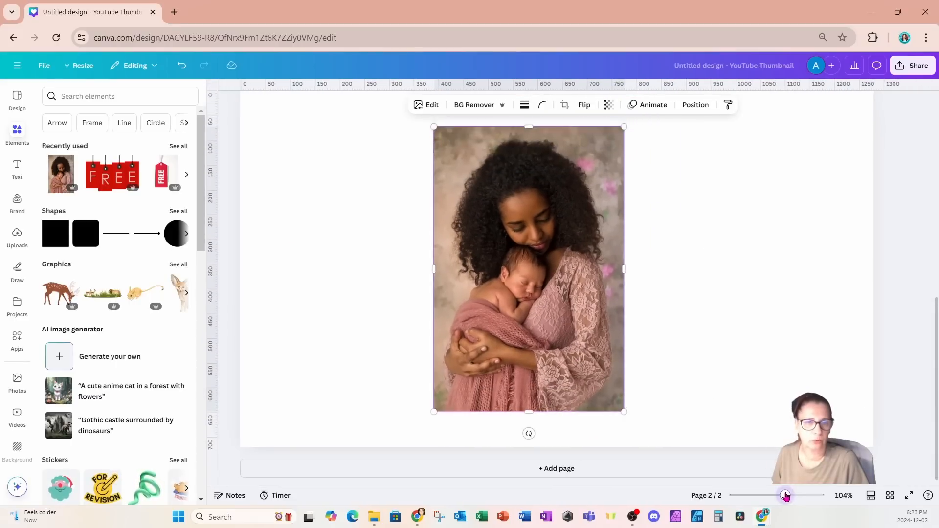
click(784, 495)
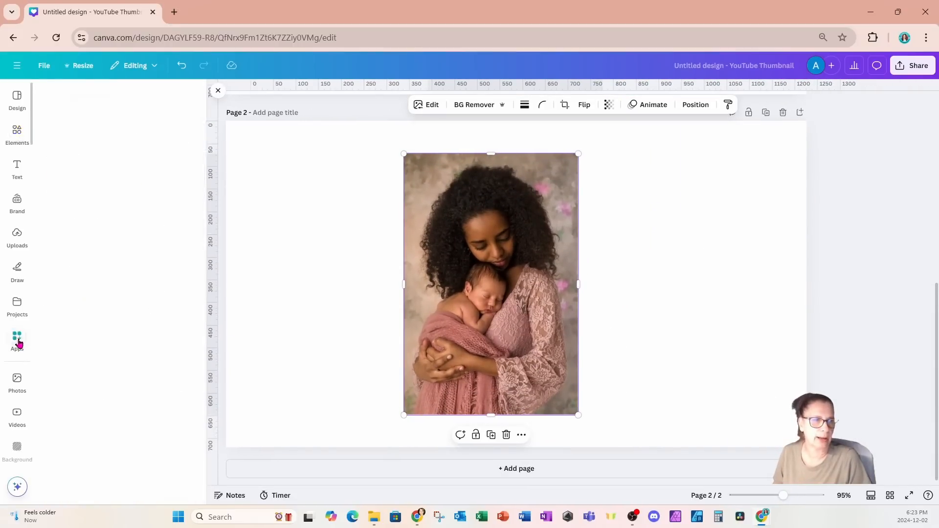
- Regenerate page 2's photo as an oil painting at effect strength 0.6
click(16, 341)
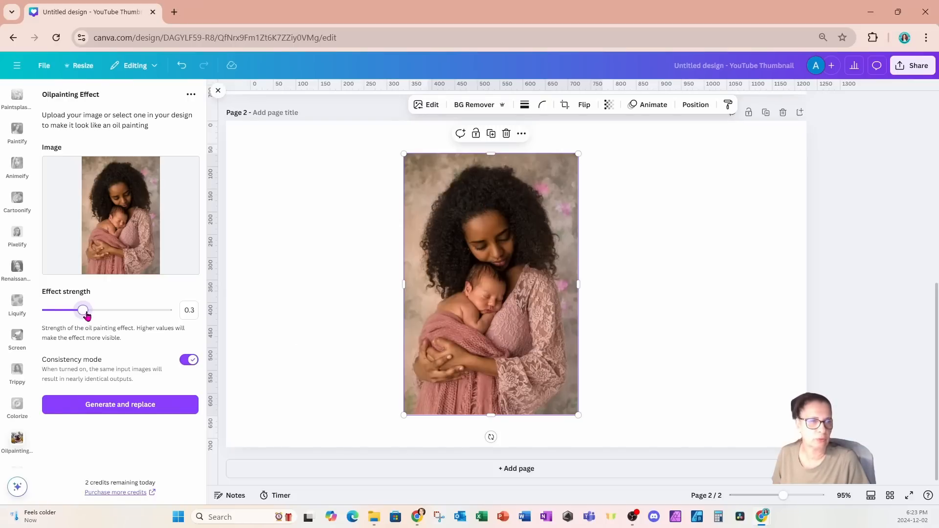
drag(83, 310, 95, 310)
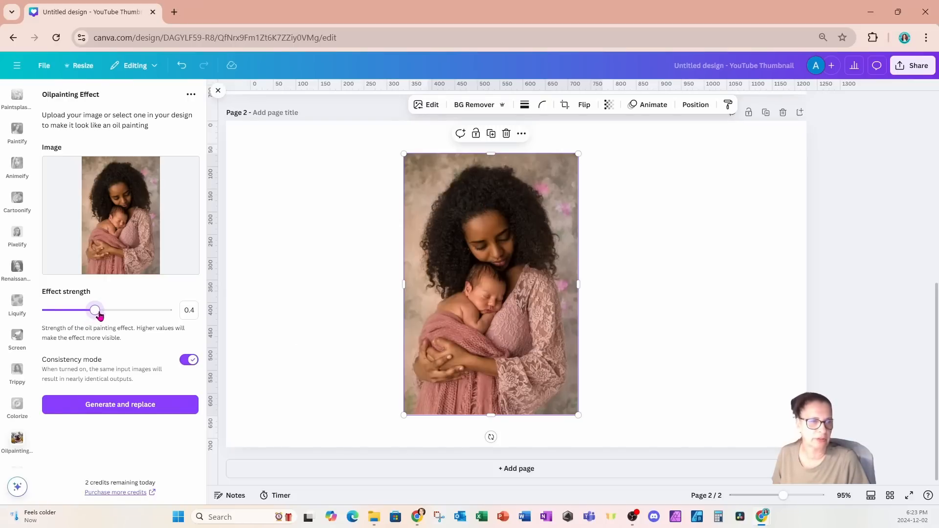
drag(97, 310, 118, 310)
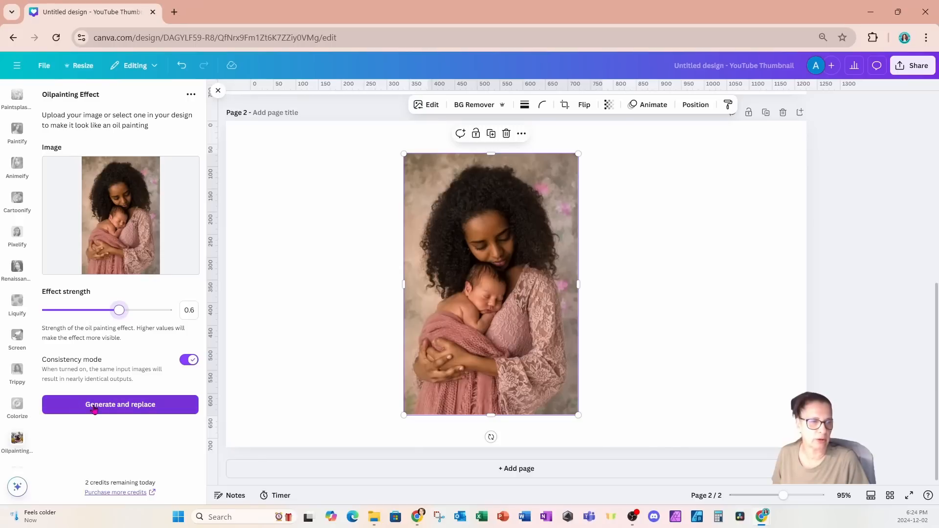
mouse_move(114, 488)
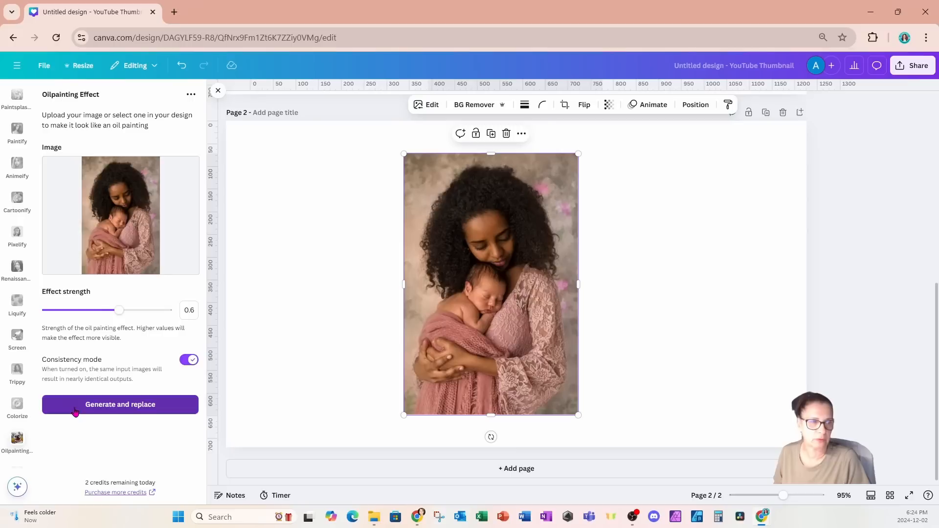
click(120, 404)
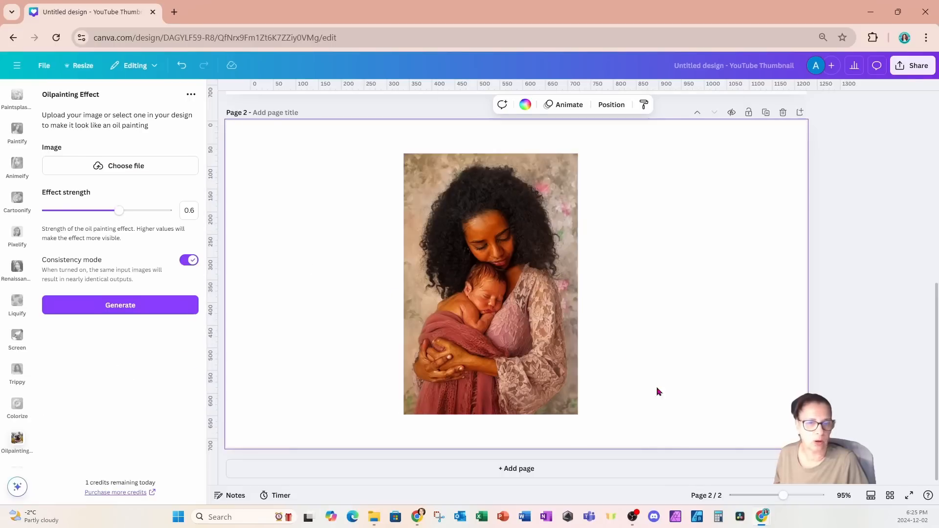
drag(783, 496, 796, 495)
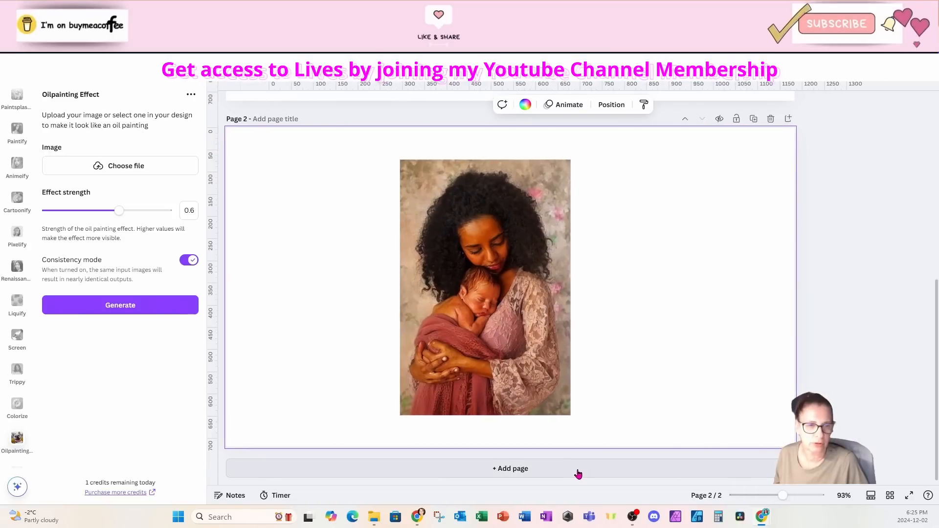
- Add page 3 with the photo and load it into Oilpainting Effect
click(509, 468)
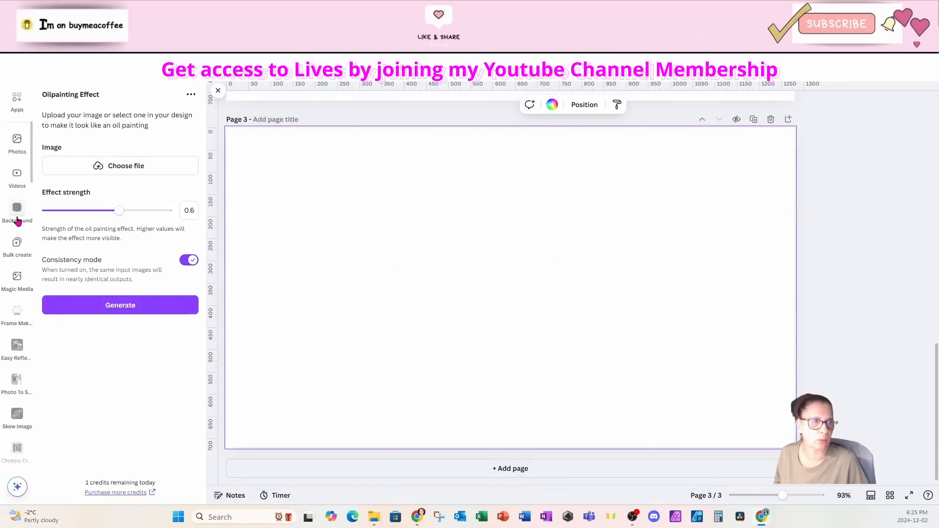
click(16, 135)
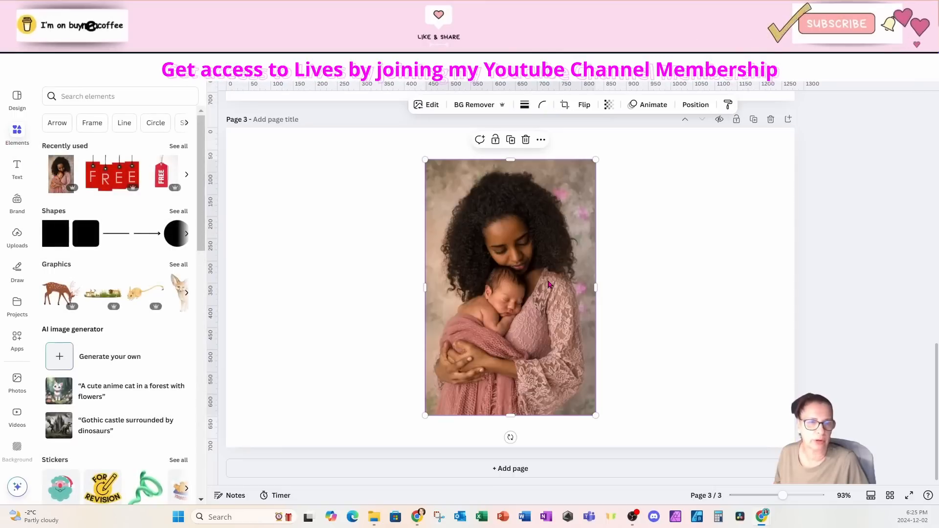
click(16, 340)
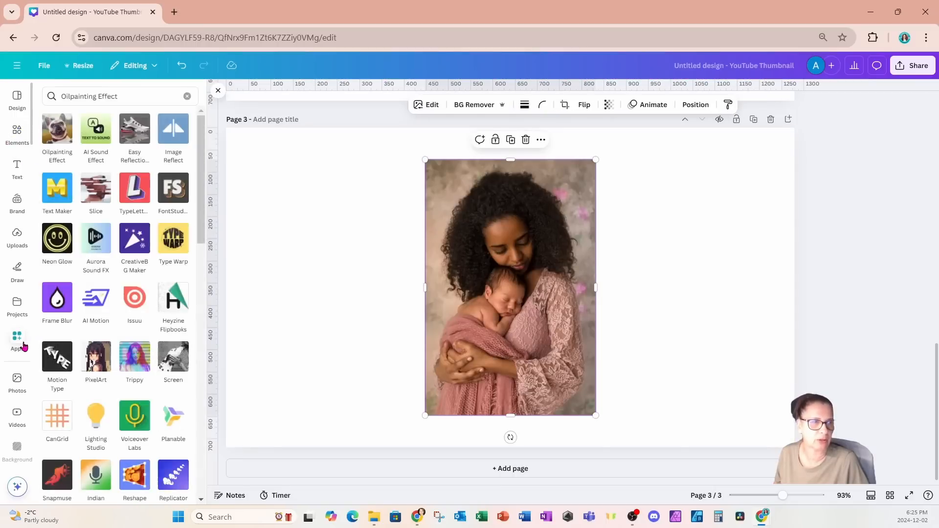
click(57, 128)
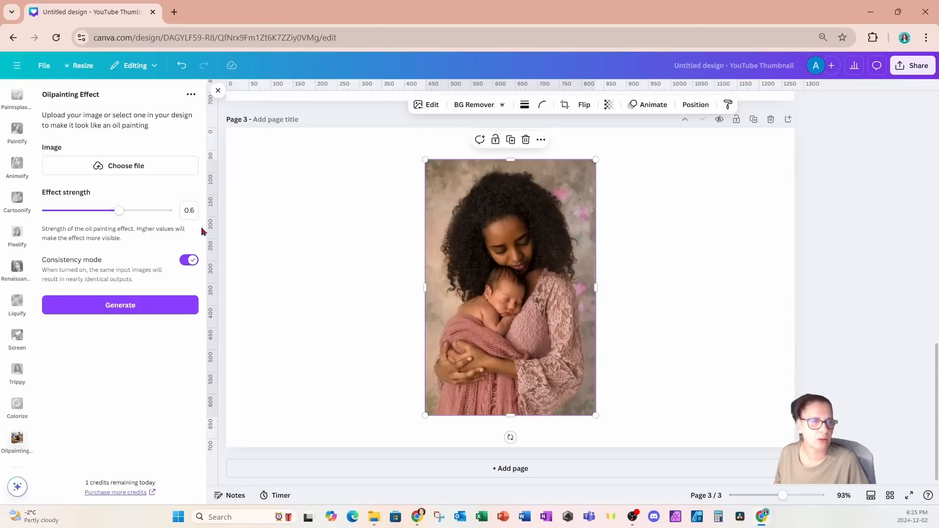
click(120, 165)
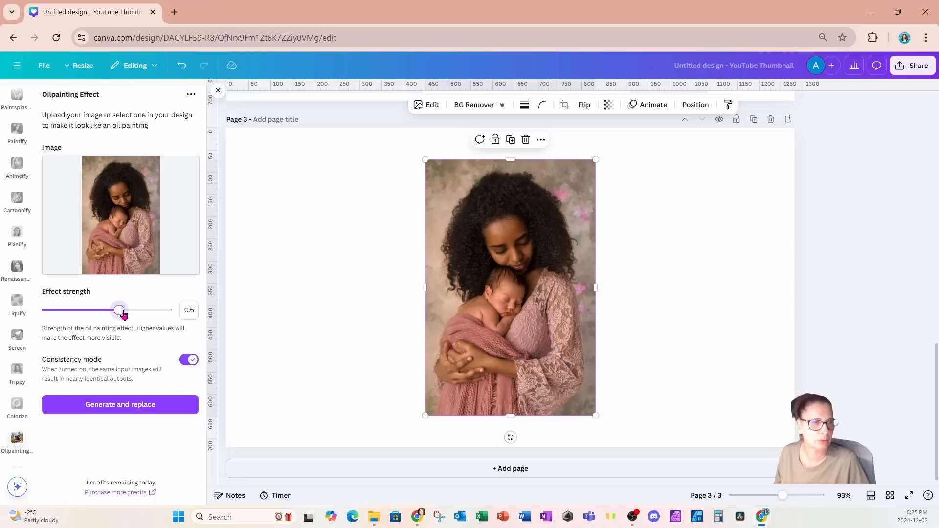
- Generate and replace page 3's photo at effect strength 0.9
drag(119, 310, 143, 310)
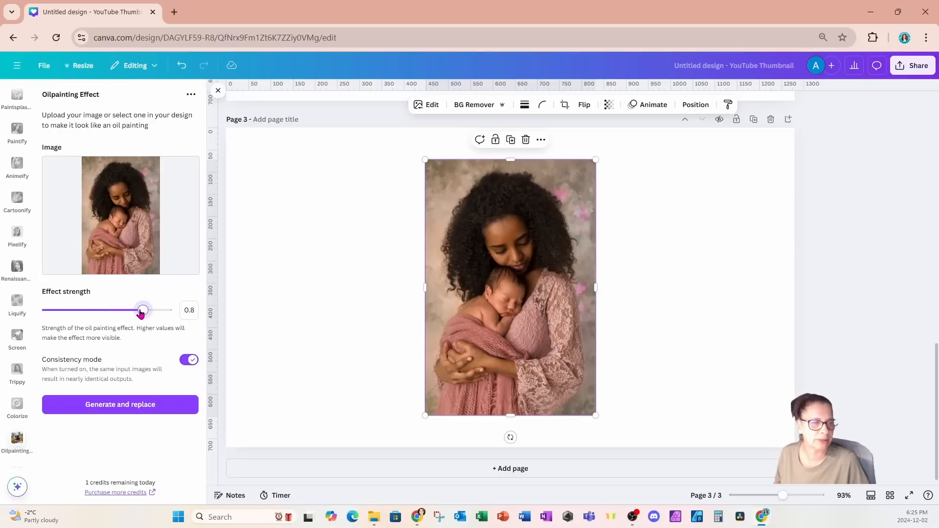
drag(142, 309, 154, 310)
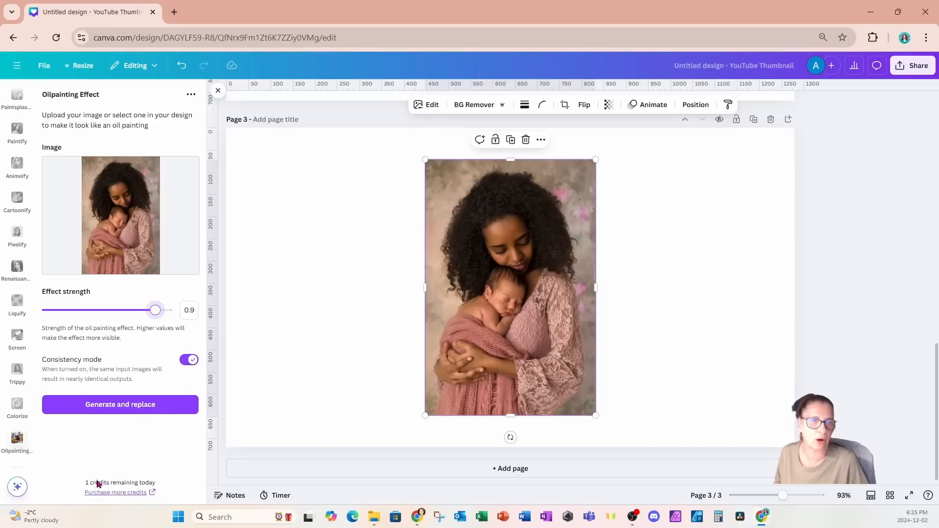
click(120, 404)
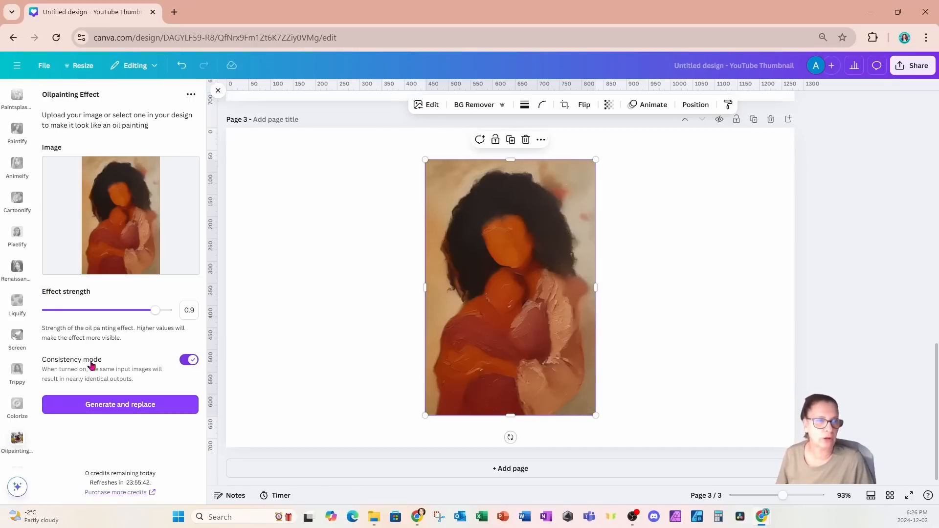
mouse_move(434, 341)
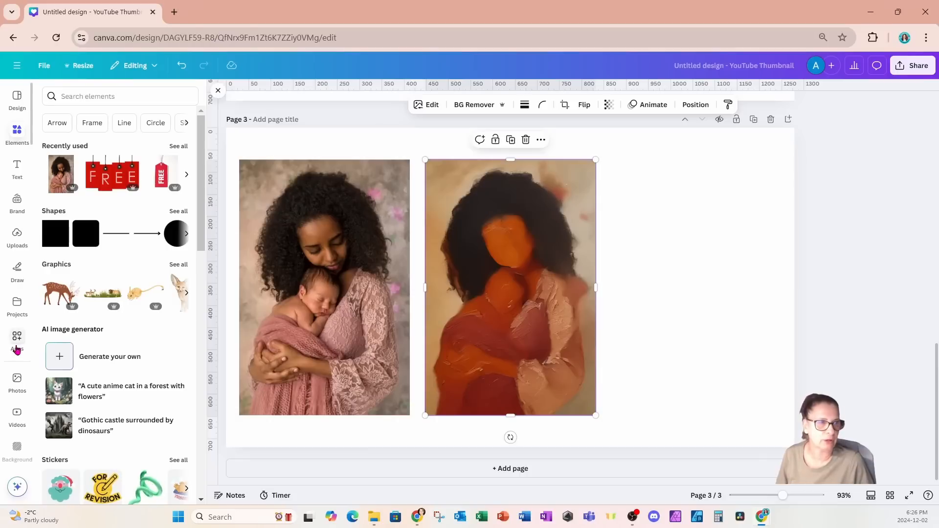
- Place the original photo beside the oil-painted version on page 2
click(16, 437)
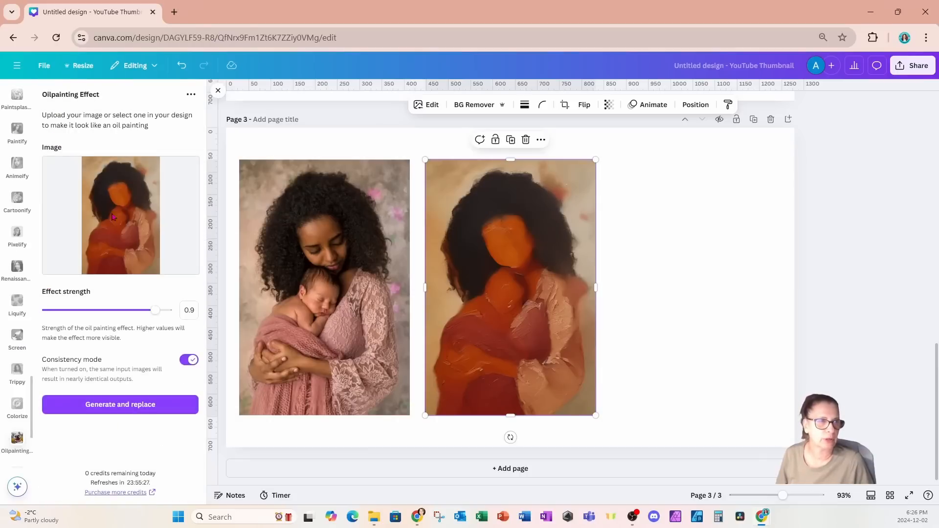
click(189, 310)
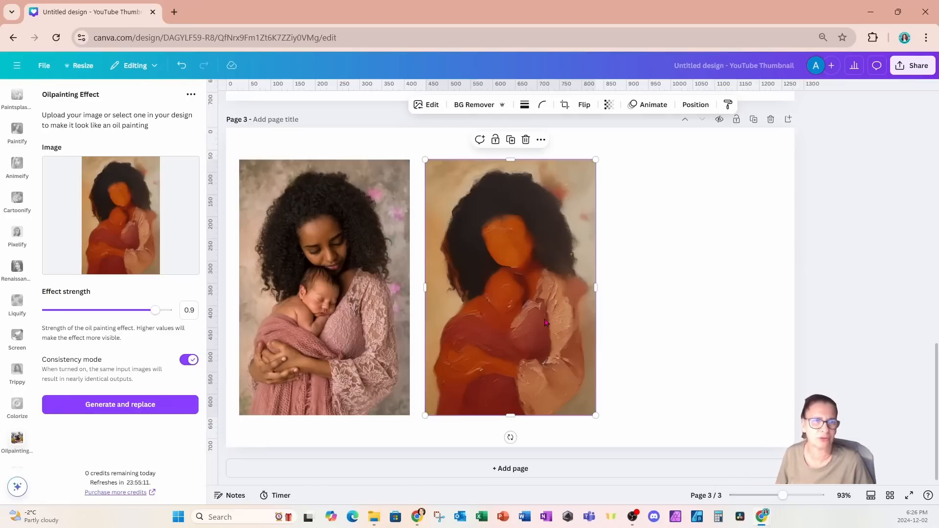
scroll(up, 3)
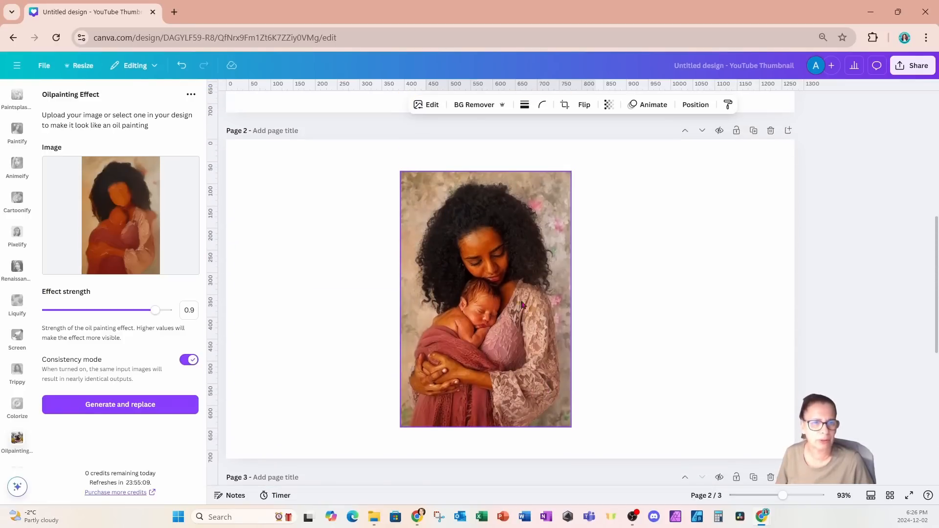
mouse_move(516, 353)
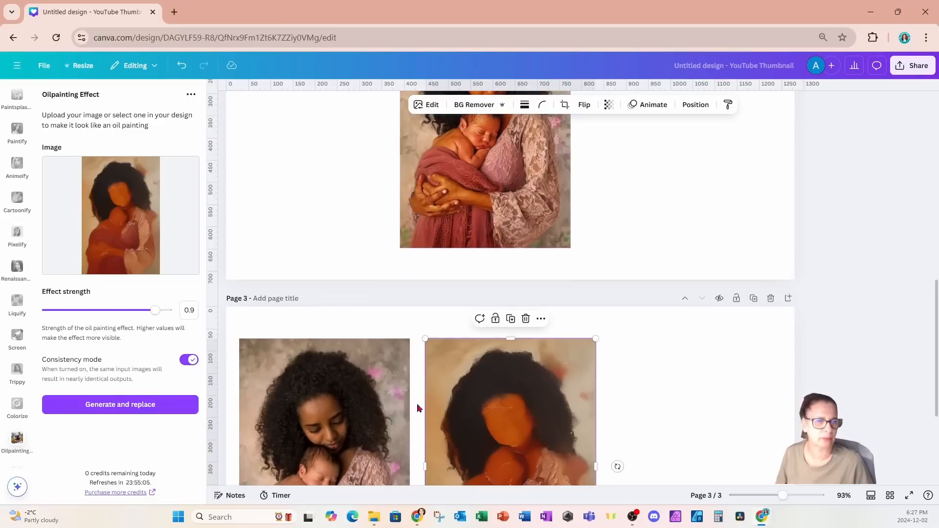
click(323, 407)
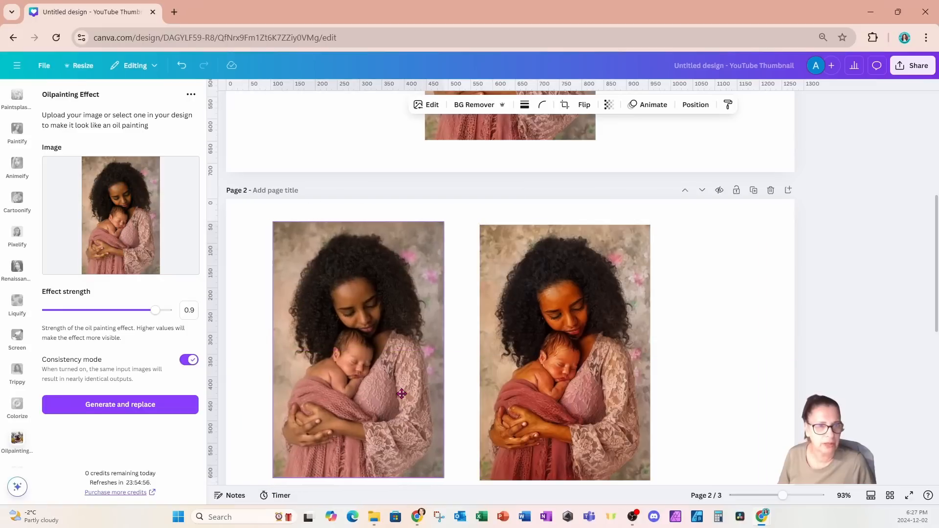
click(357, 350)
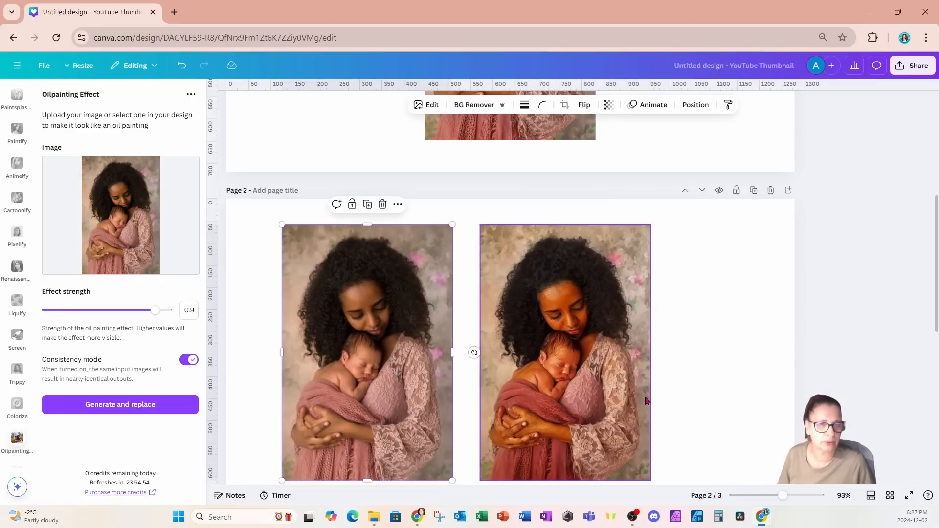
scroll(down, 3)
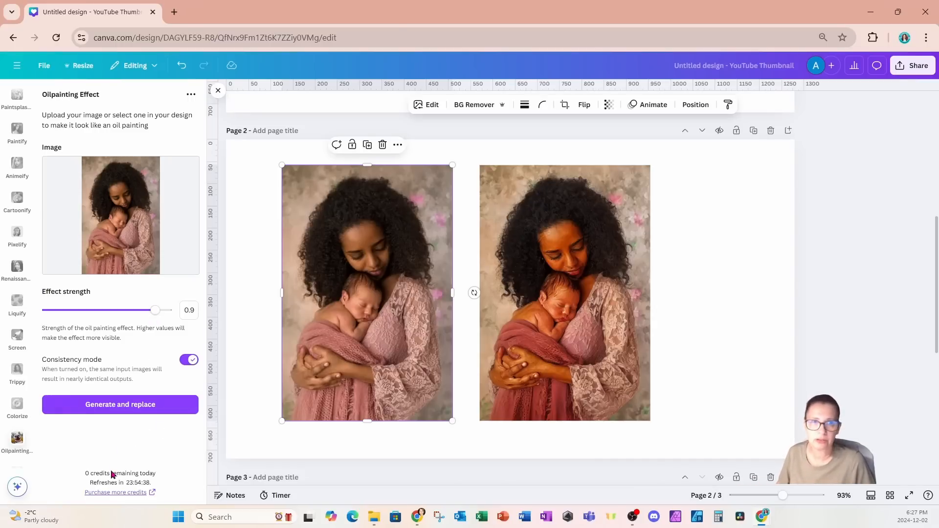
- Arrange three copies of the mother-and-newborn photo side by side across page 2
click(565, 293)
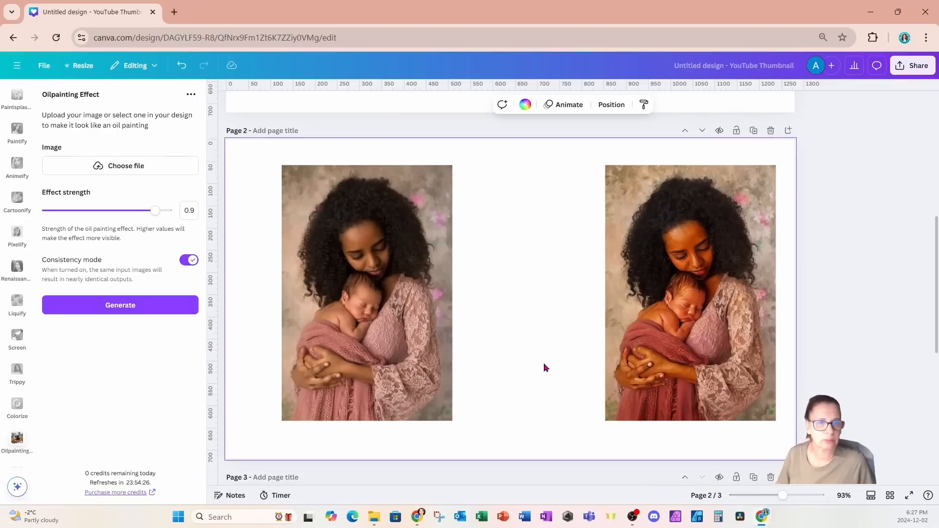
click(509, 294)
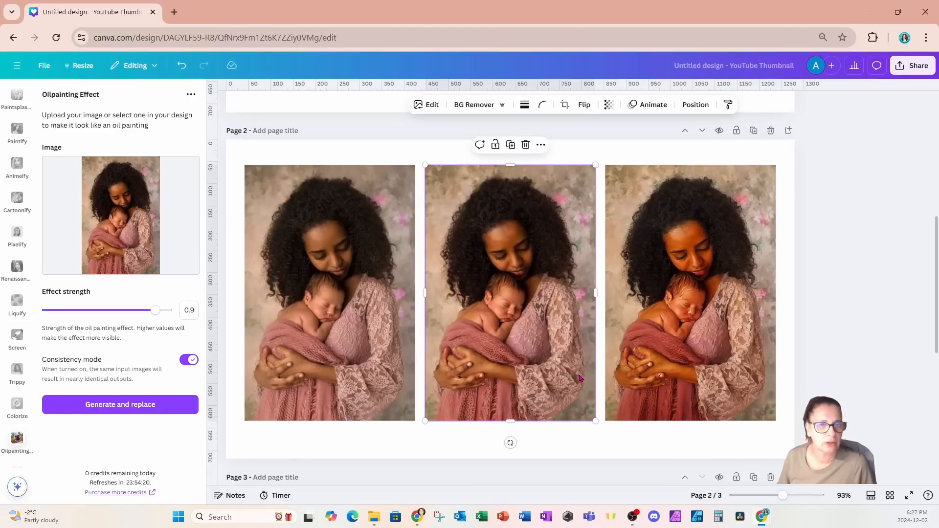
mouse_move(518, 333)
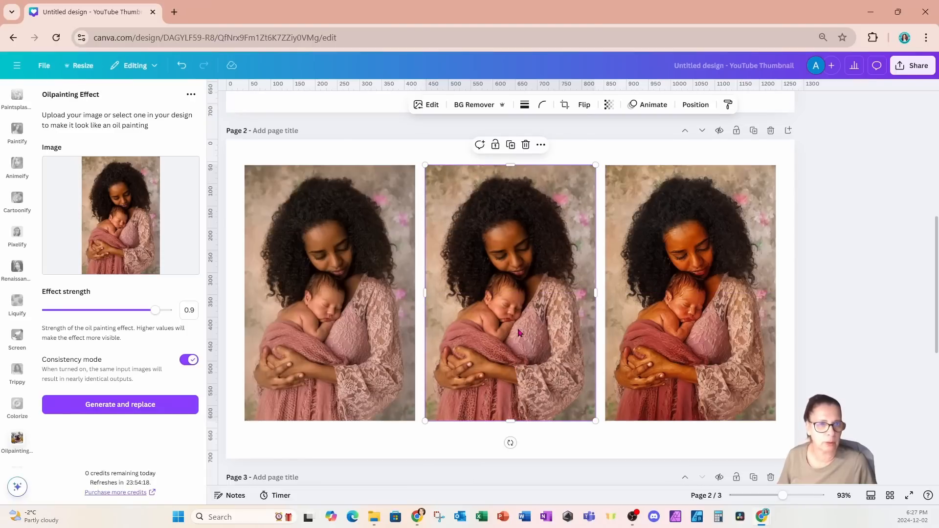
mouse_move(513, 336)
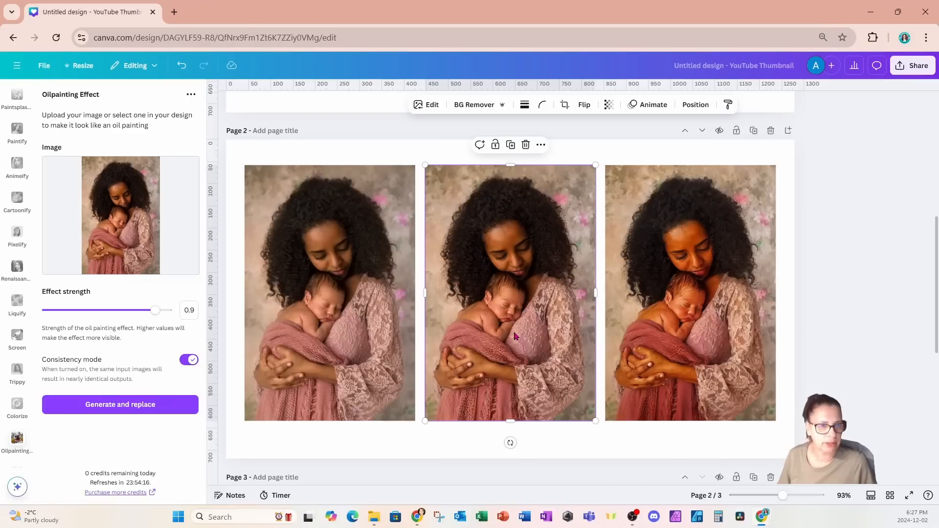
click(690, 294)
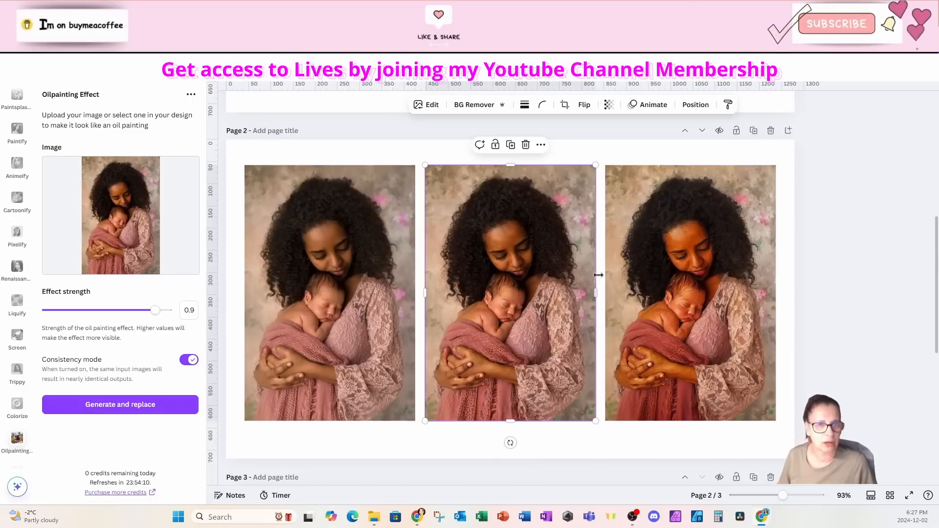
click(690, 294)
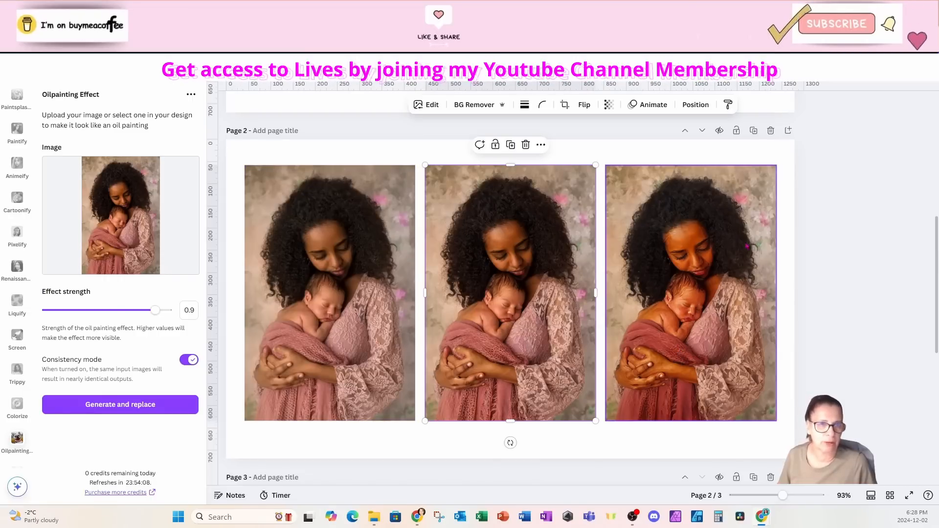